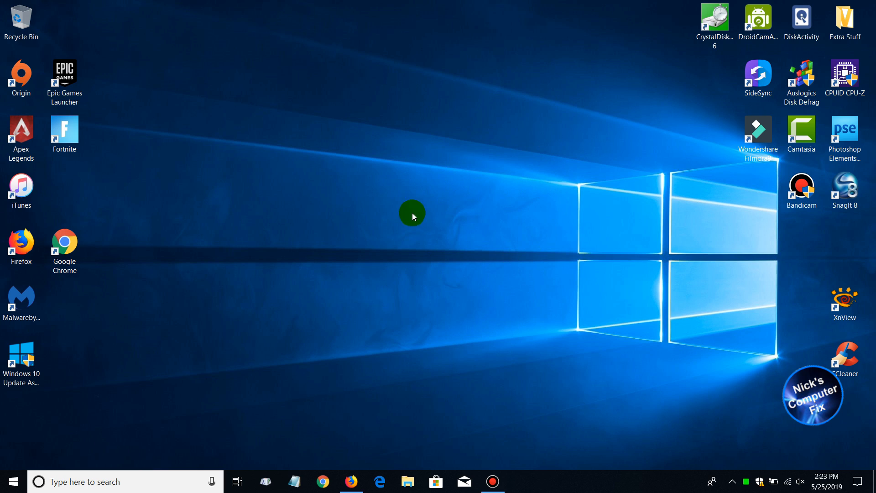
pyautogui.moveTo(197, 322)
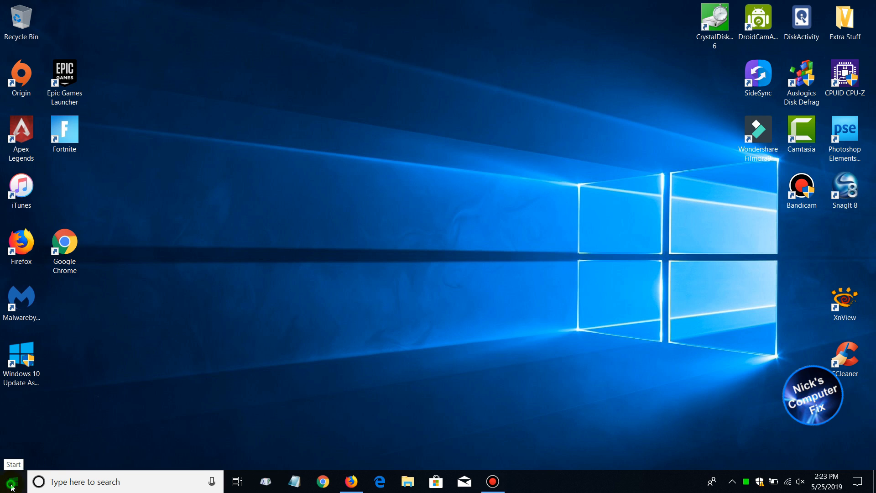
# Open the Windows 10 Start menu from the taskbar.
pyautogui.click(10, 481)
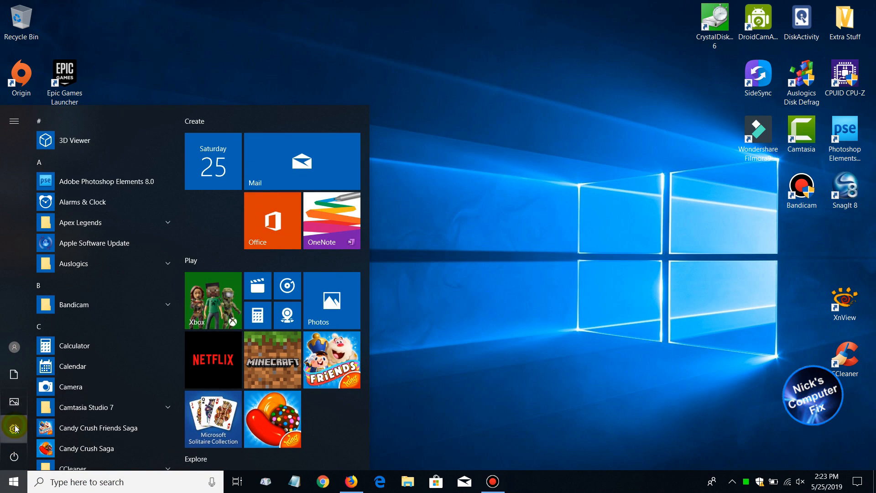
# Run a Windows Update check under Update & Security, showing the PC up to date at 2:24 PM.
pyautogui.click(14, 428)
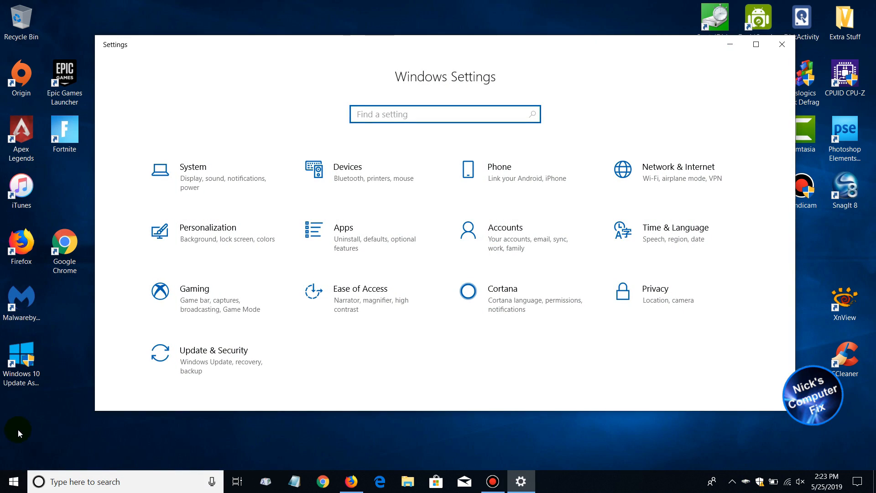
pyautogui.moveTo(231, 193)
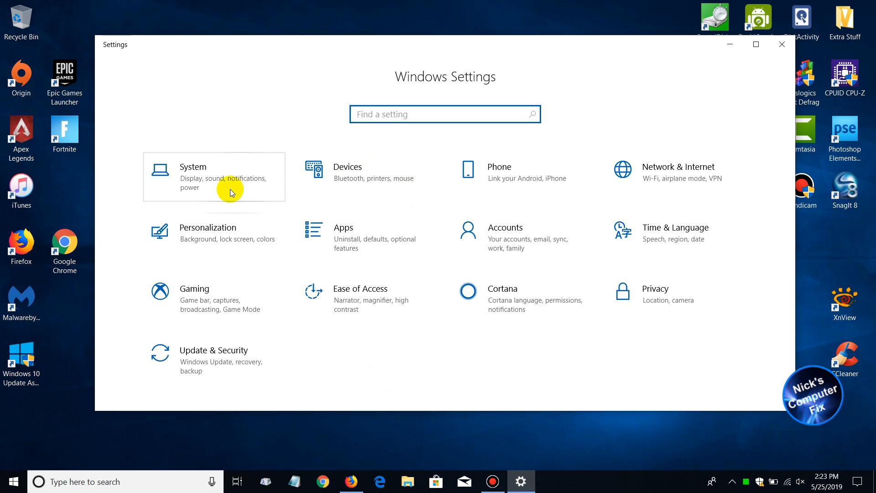
pyautogui.moveTo(211, 368)
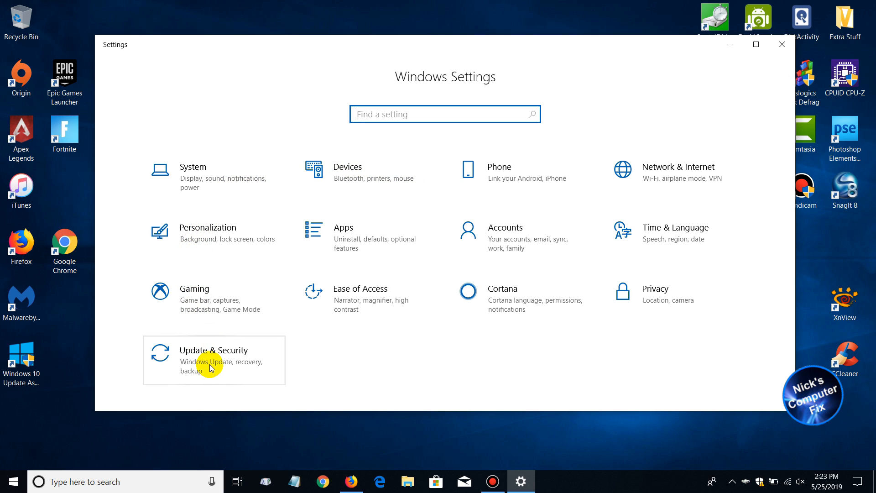
pyautogui.click(214, 360)
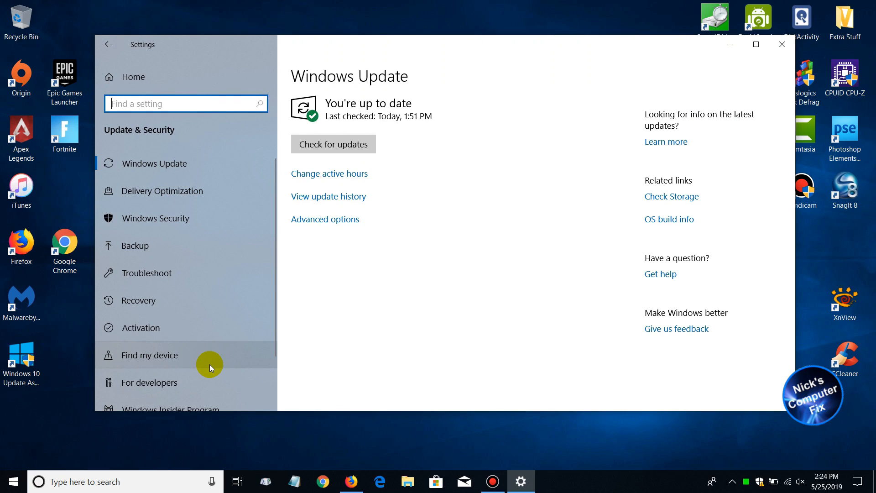
pyautogui.moveTo(329, 293)
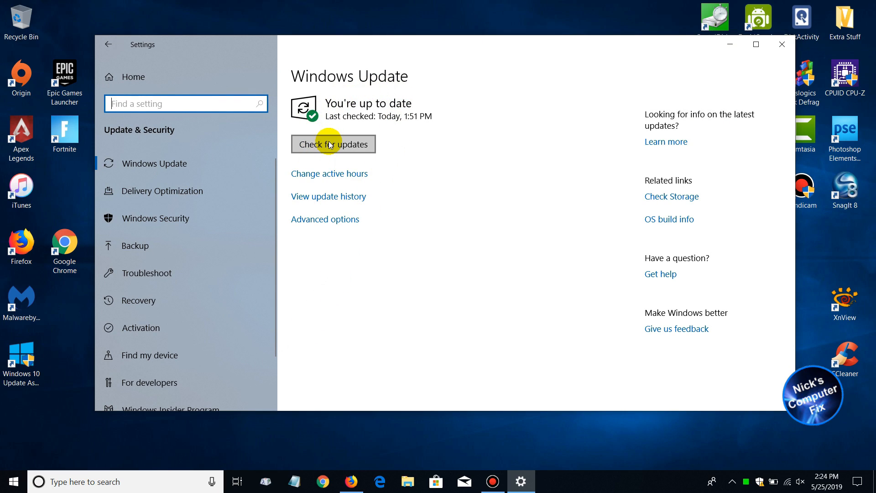
pyautogui.click(332, 144)
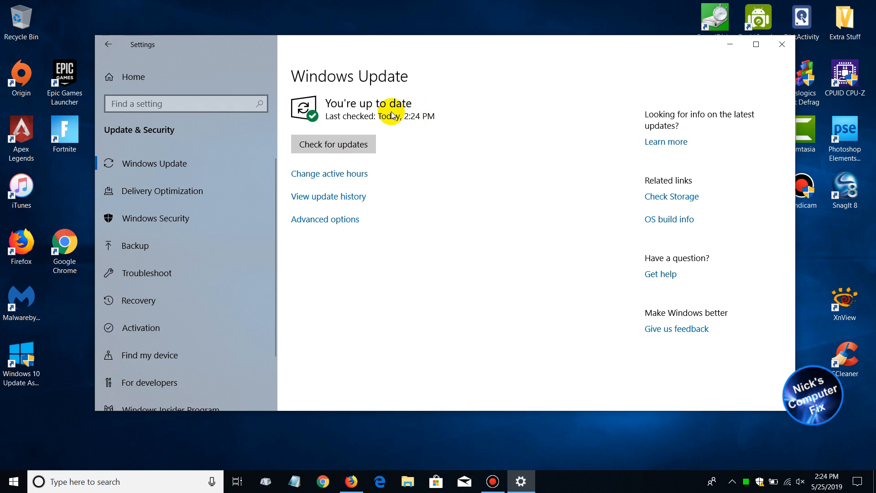
pyautogui.moveTo(408, 170)
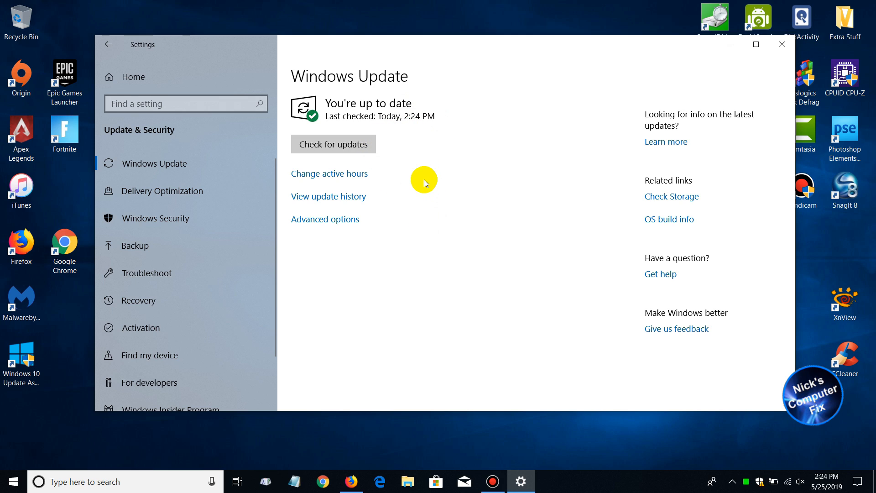
pyautogui.moveTo(430, 192)
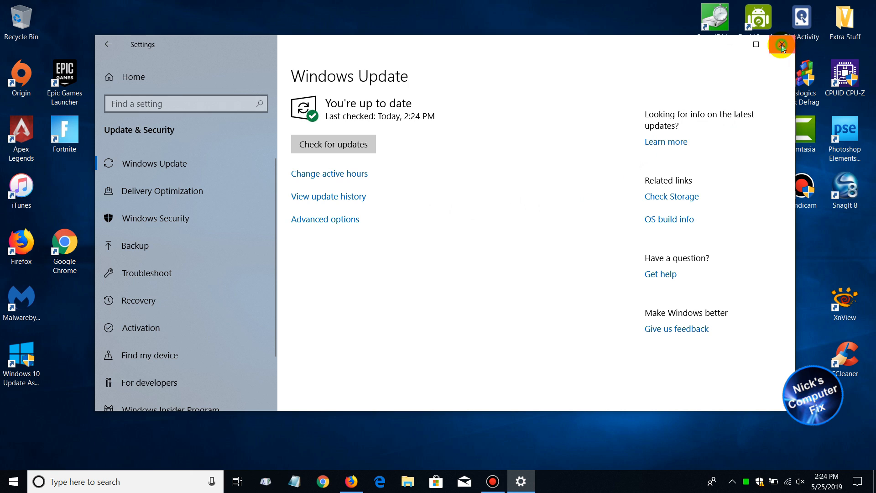
# Close Settings and search Google in Firefox for 'windows 10 download'.
pyautogui.click(781, 45)
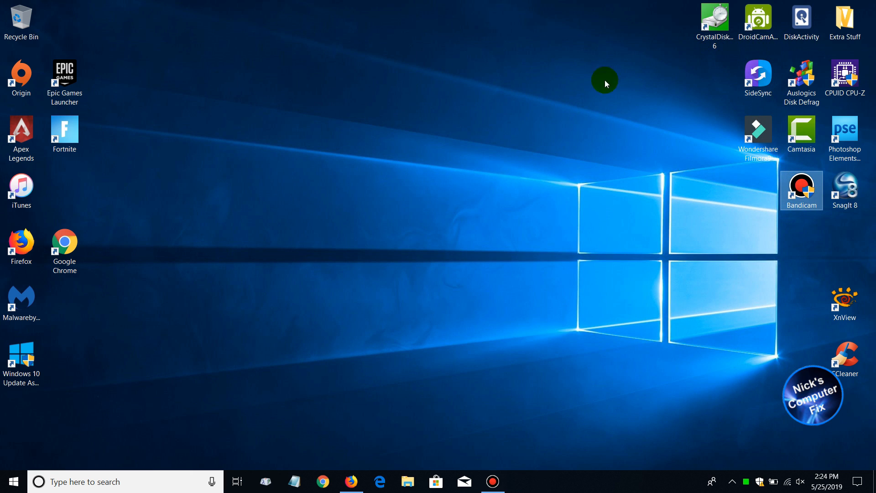
pyautogui.moveTo(385, 295)
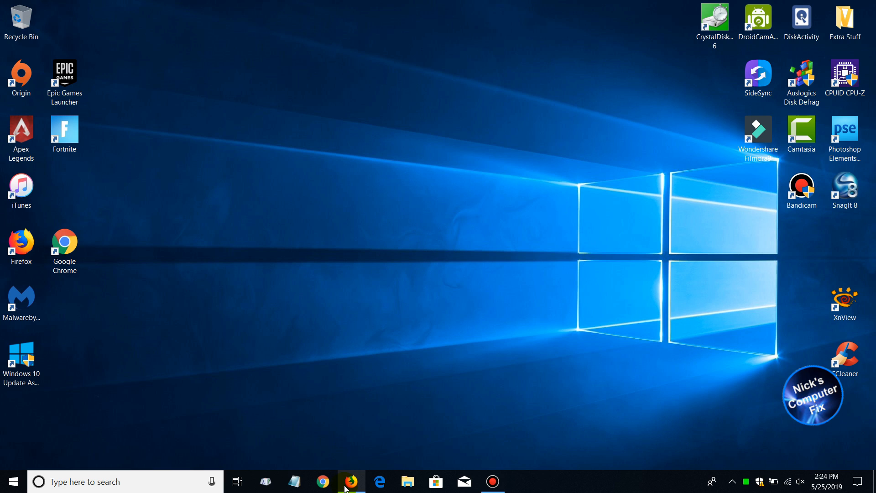
pyautogui.click(351, 481)
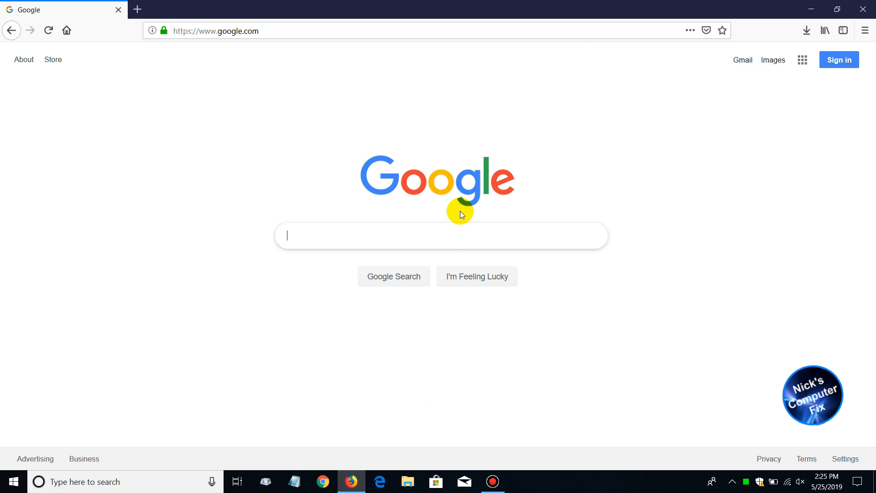
pyautogui.moveTo(289, 193)
pyautogui.write('windows 10 download')
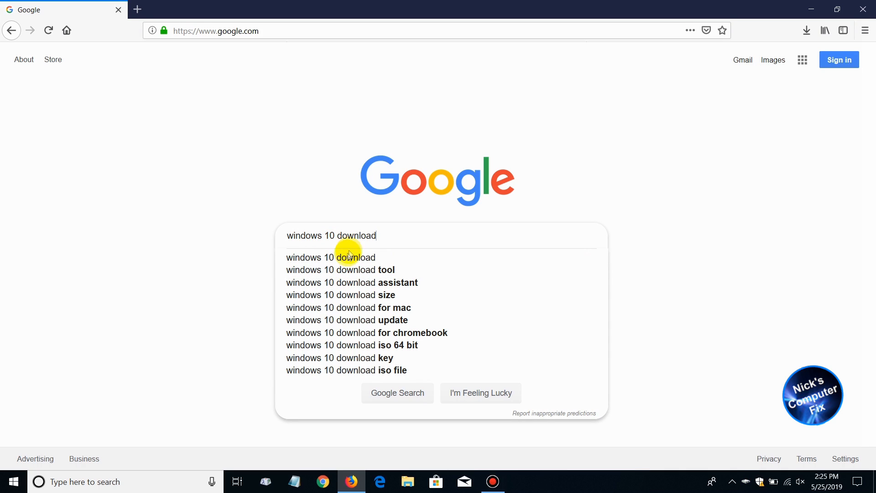
pyautogui.click(397, 392)
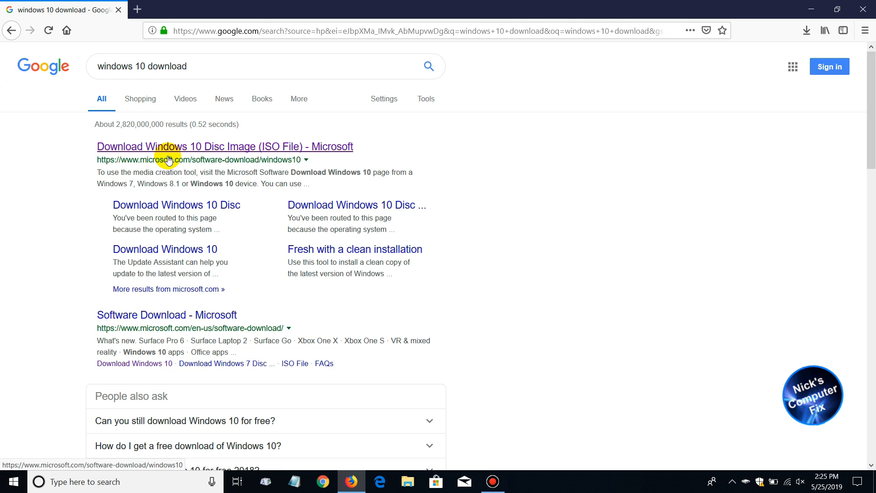
pyautogui.moveTo(166, 149)
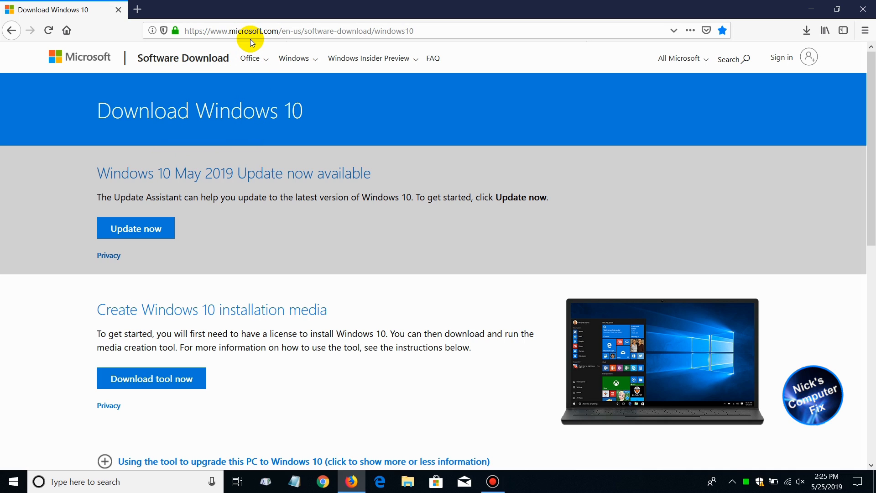
pyautogui.moveTo(205, 193)
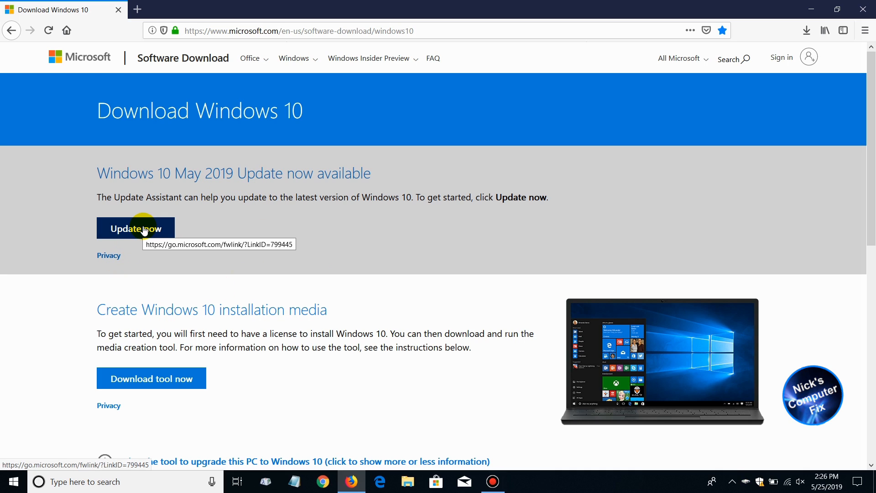
pyautogui.moveTo(151, 378)
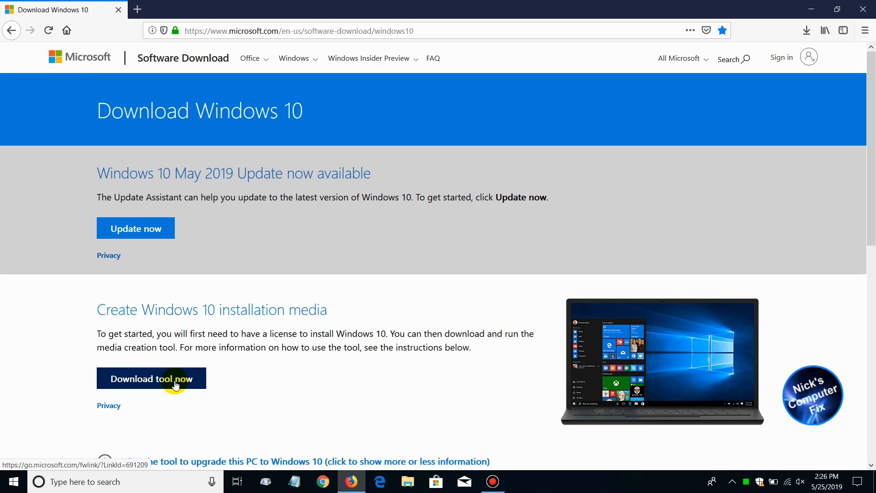
pyautogui.moveTo(175, 383)
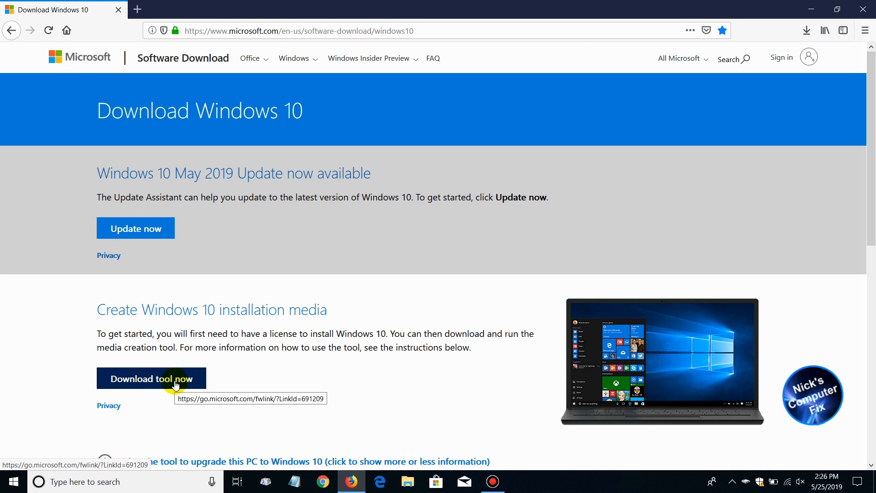
pyautogui.moveTo(135, 228)
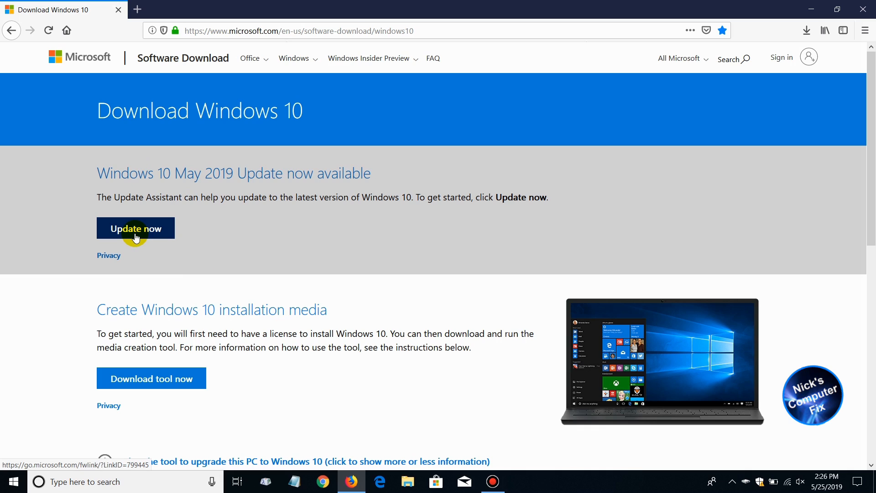
# Save the Windows10Upgrade9252.exe Update Assistant installer and view it in Firefox's downloads list.
pyautogui.click(135, 228)
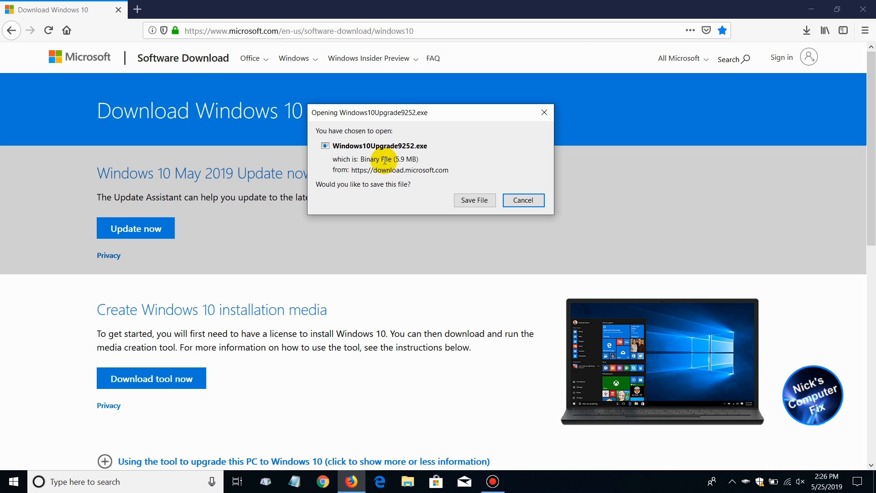
pyautogui.moveTo(368, 199)
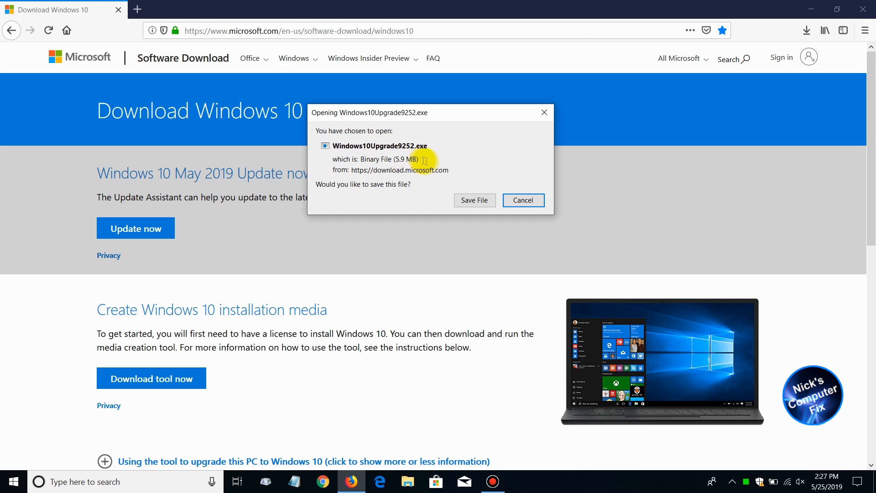
pyautogui.click(522, 200)
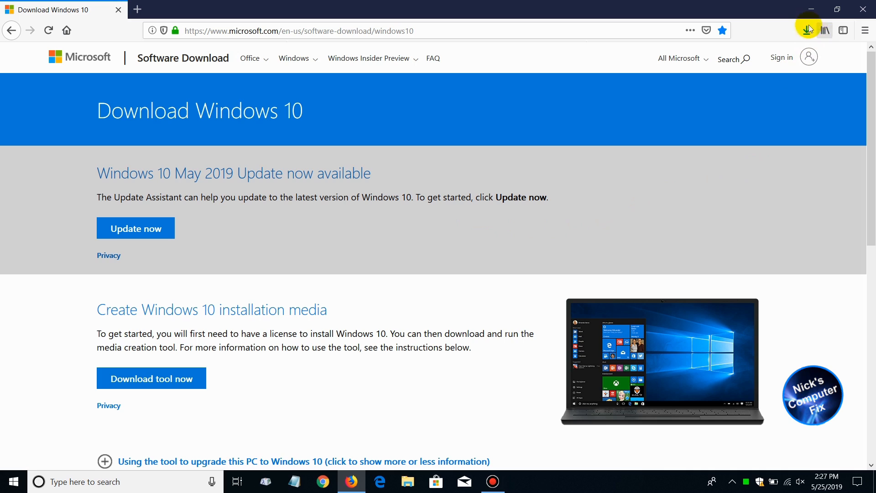
pyautogui.click(808, 30)
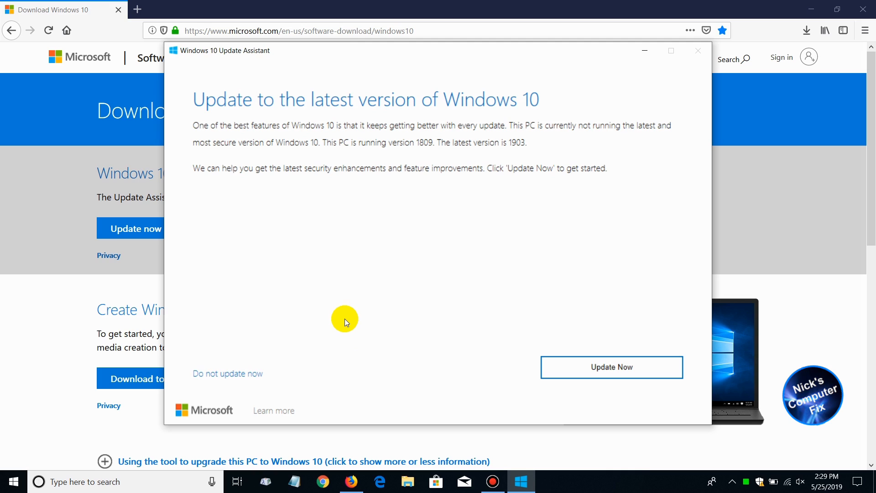
pyautogui.moveTo(432, 205)
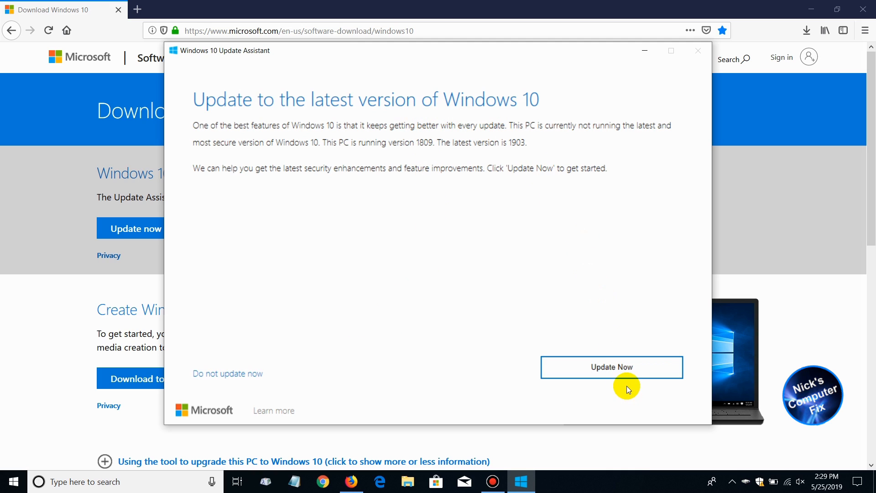
# Start the 1809-to-1903 upgrade in Update Assistant and pass the compatibility check.
pyautogui.click(611, 366)
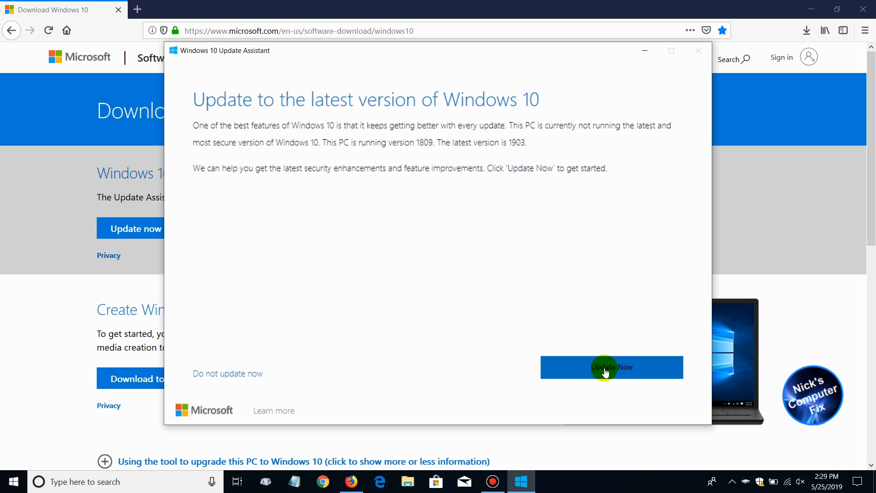
pyautogui.click(611, 367)
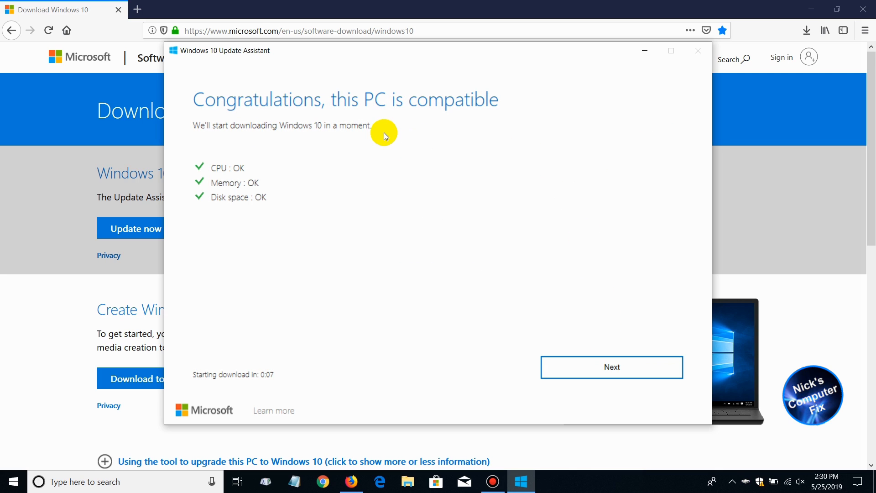
pyautogui.moveTo(223, 218)
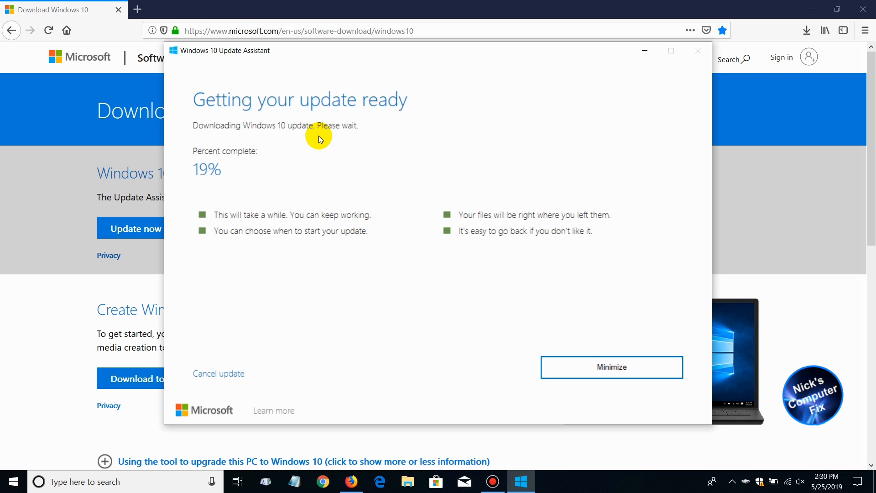
pyautogui.moveTo(212, 190)
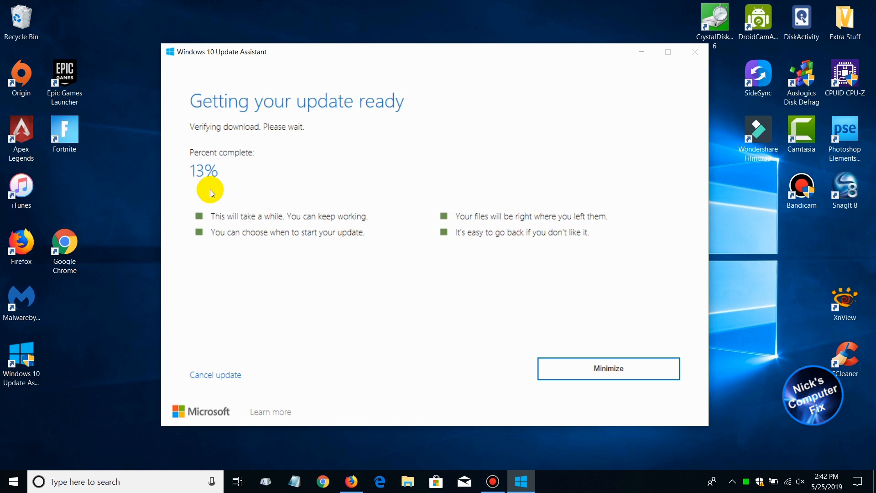
pyautogui.moveTo(218, 140)
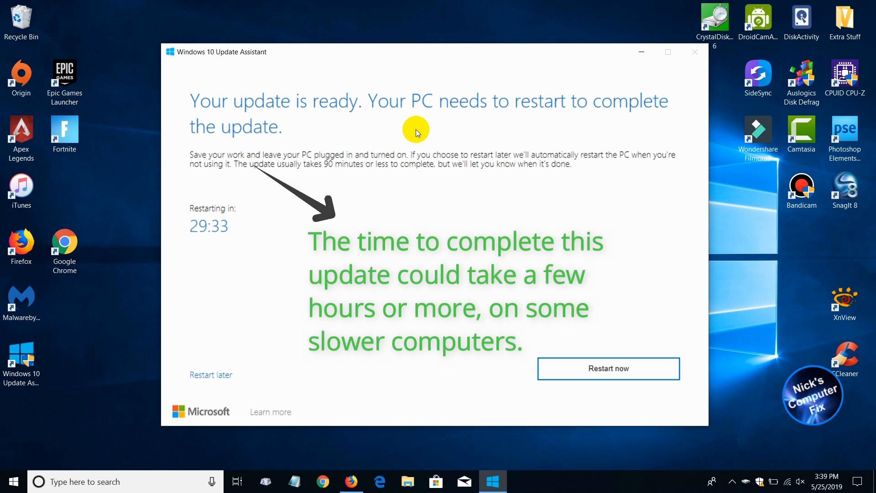
pyautogui.moveTo(383, 196)
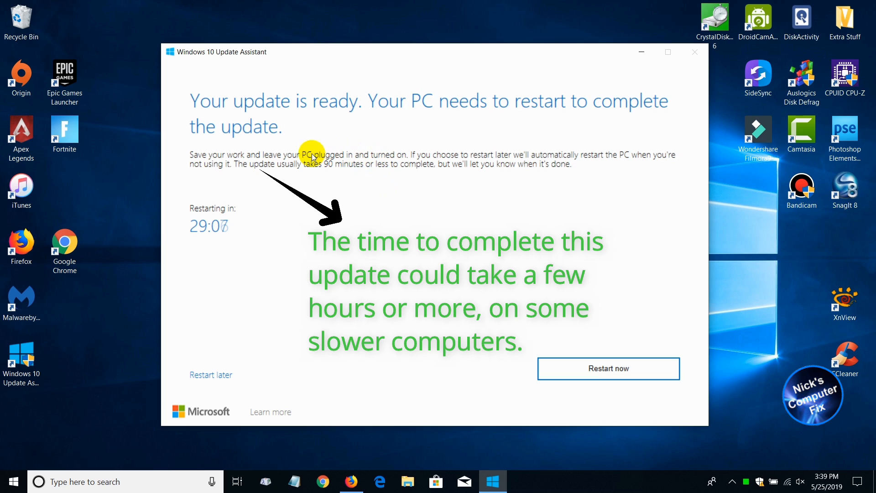
pyautogui.moveTo(316, 174)
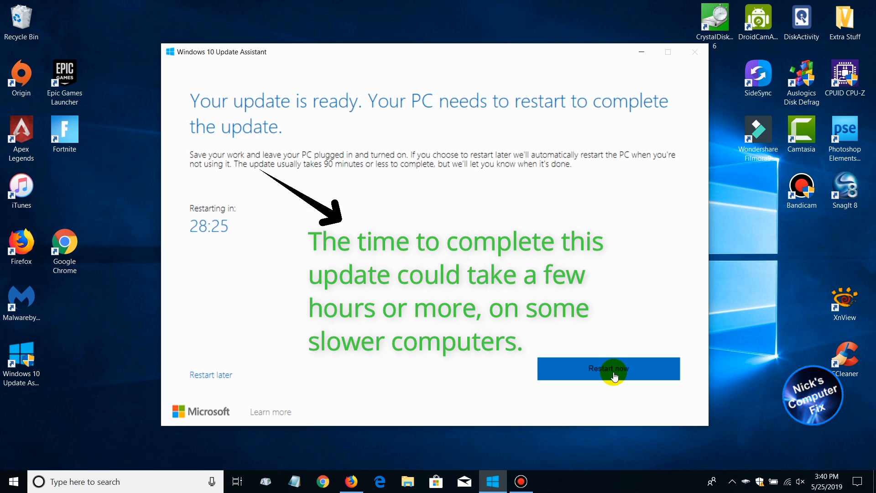
# Choose Restart now in Update Assistant to finish installing the update.
pyautogui.click(607, 368)
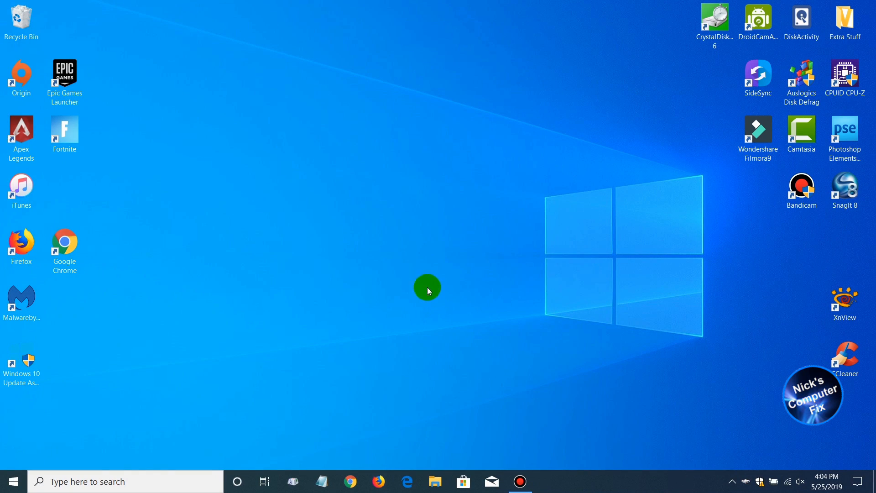